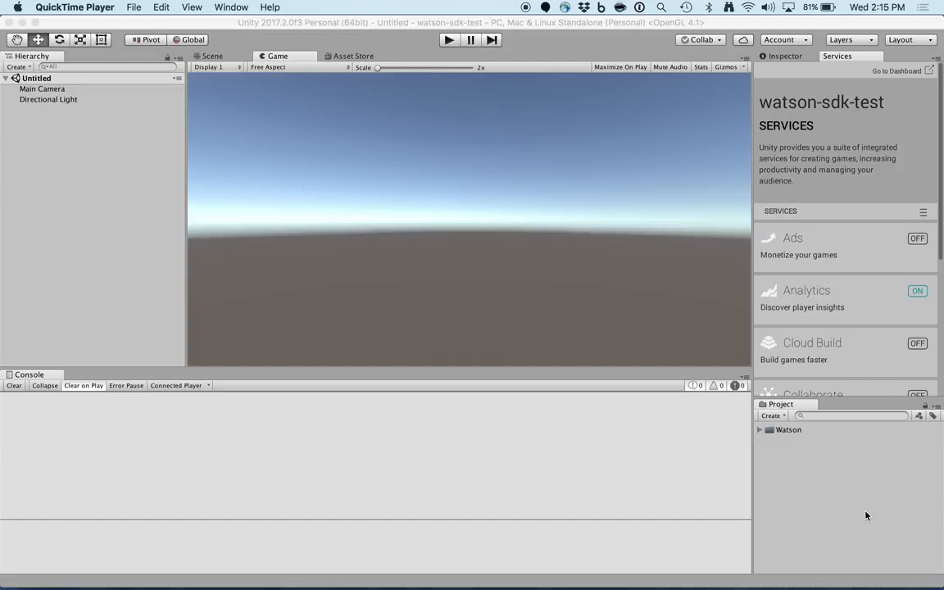
{"action": "mouse_move", "coordinate": [793, 469]}
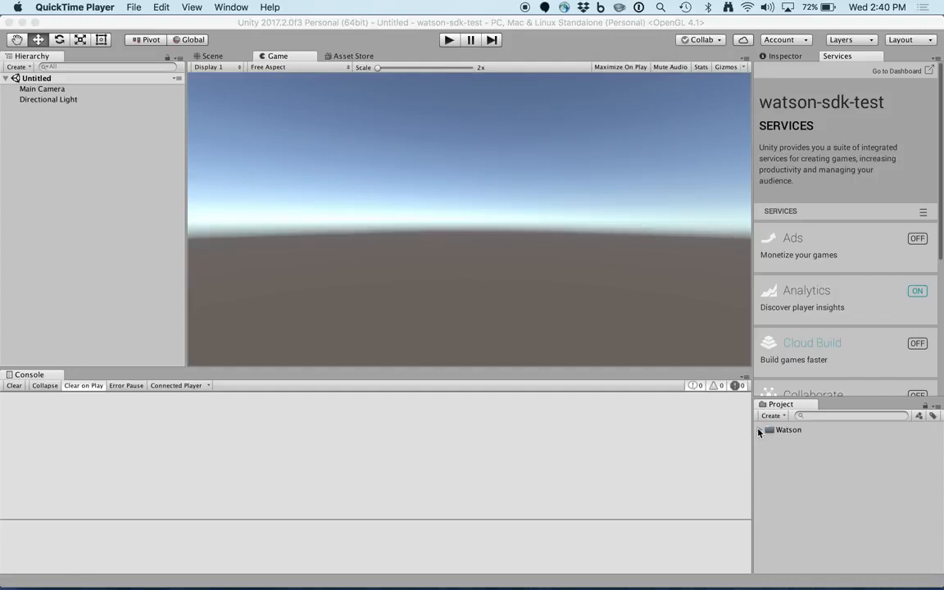
Expand Watson, Examples and ServiceExamples to reveal ExampleGetToken and ExampleStreaming
{"action": "left_click", "coordinate": [761, 429]}
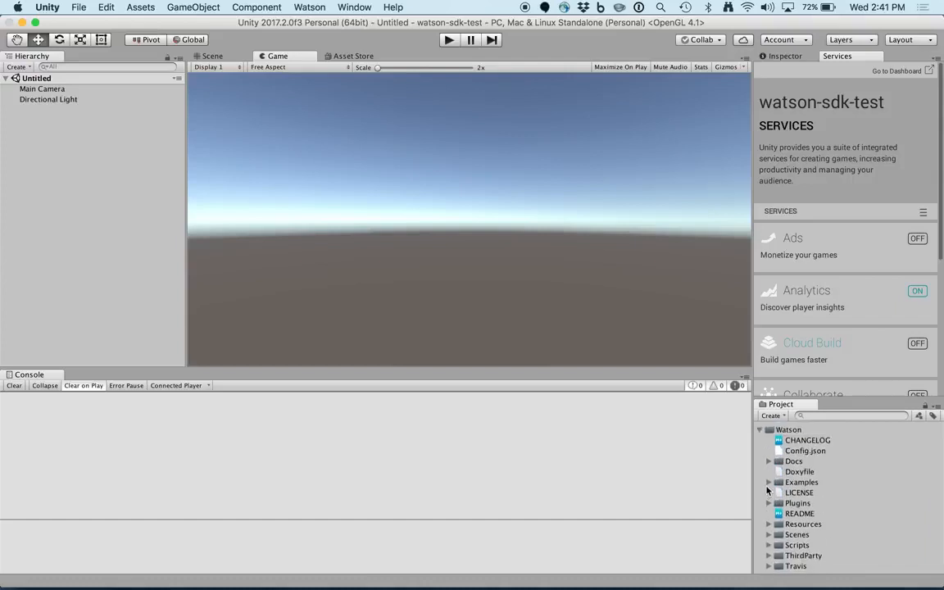
{"action": "left_click", "coordinate": [771, 482]}
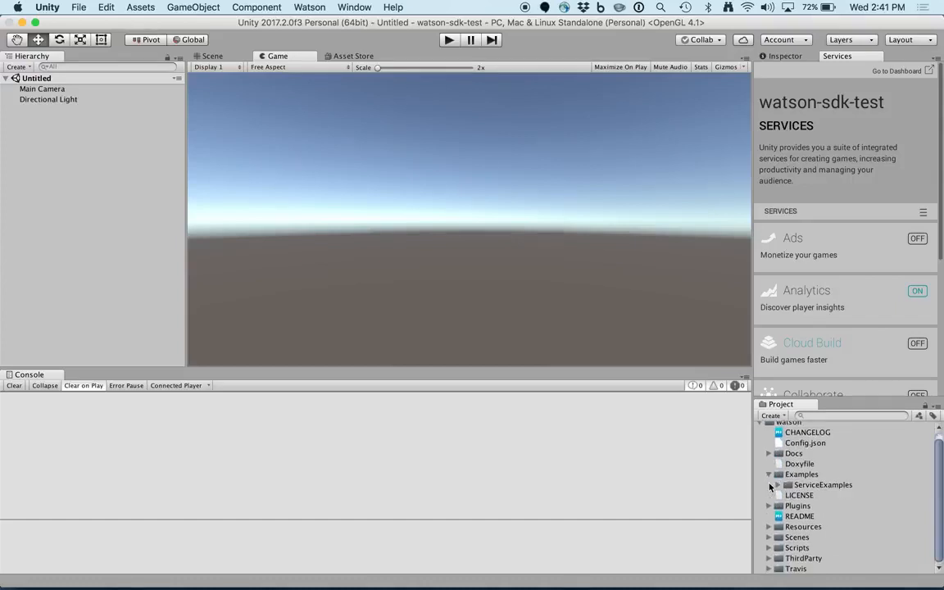
{"action": "left_click", "coordinate": [770, 485]}
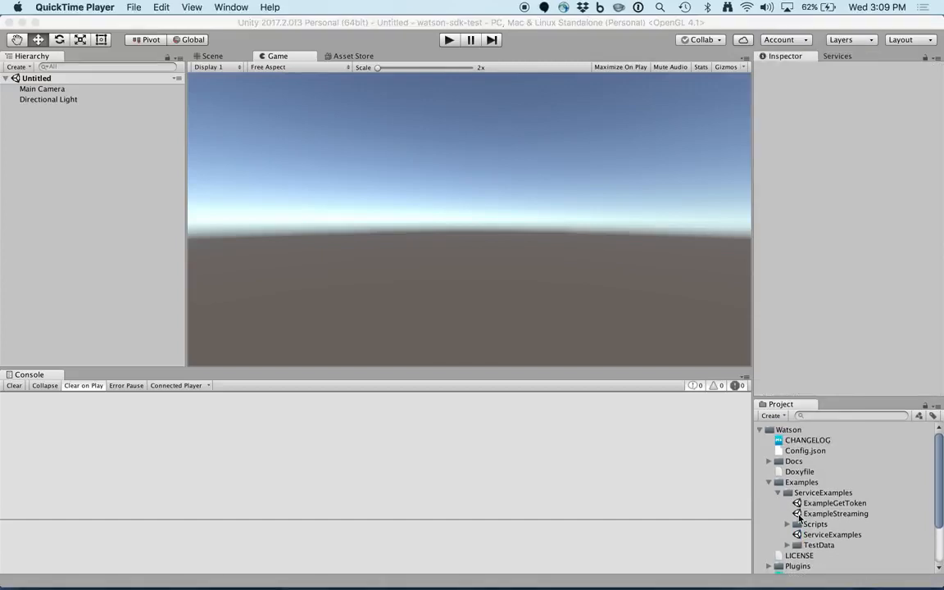
Load the ExampleStreaming scene and bring up ExampleStreaming.cs in MonoDevelop
{"action": "double_click", "coordinate": [832, 515]}
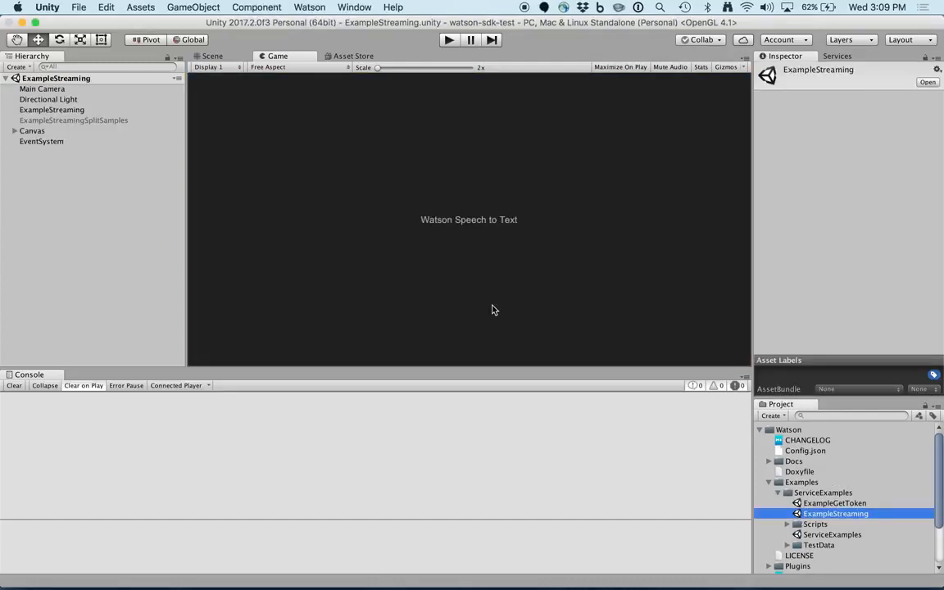
{"action": "mouse_move", "coordinate": [151, 236]}
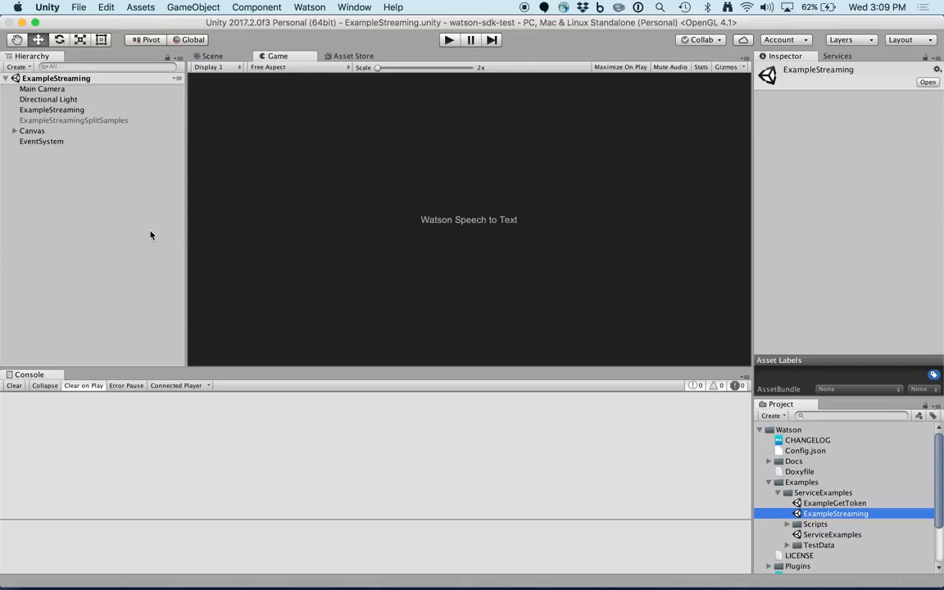
{"action": "left_click", "coordinate": [53, 109]}
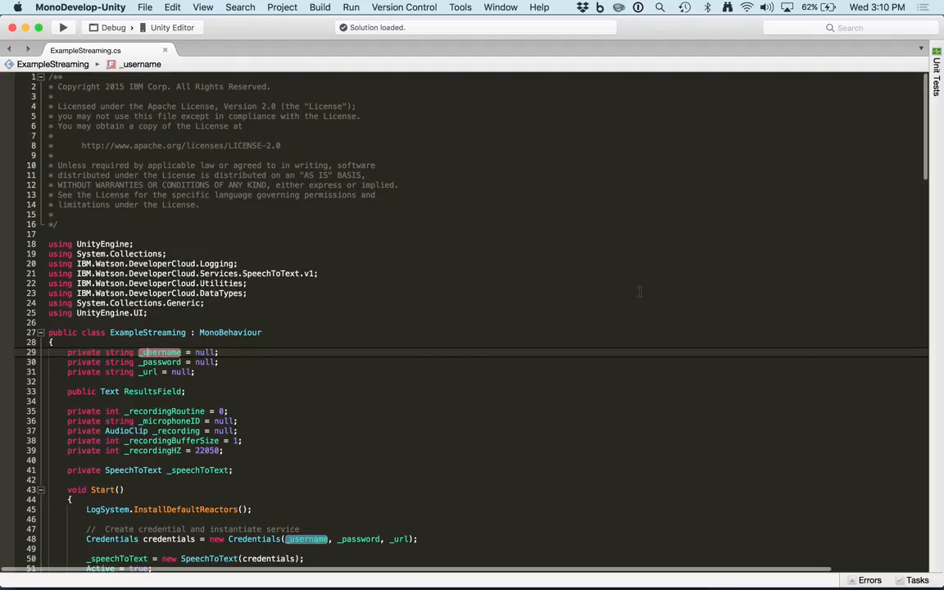
{"action": "scroll", "scroll_direction": "down", "scroll_amount": 3}
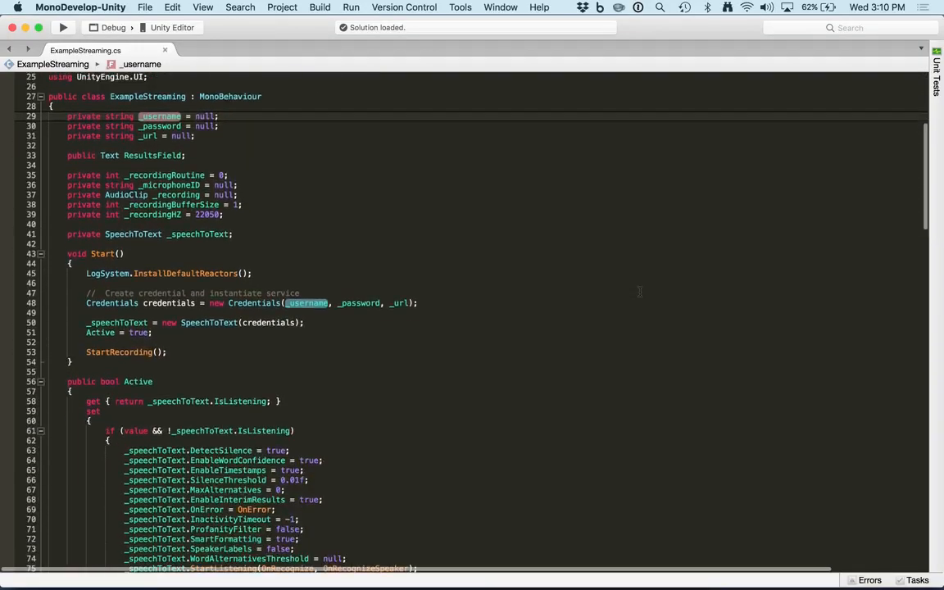
{"action": "scroll", "scroll_direction": "down", "scroll_amount": 3}
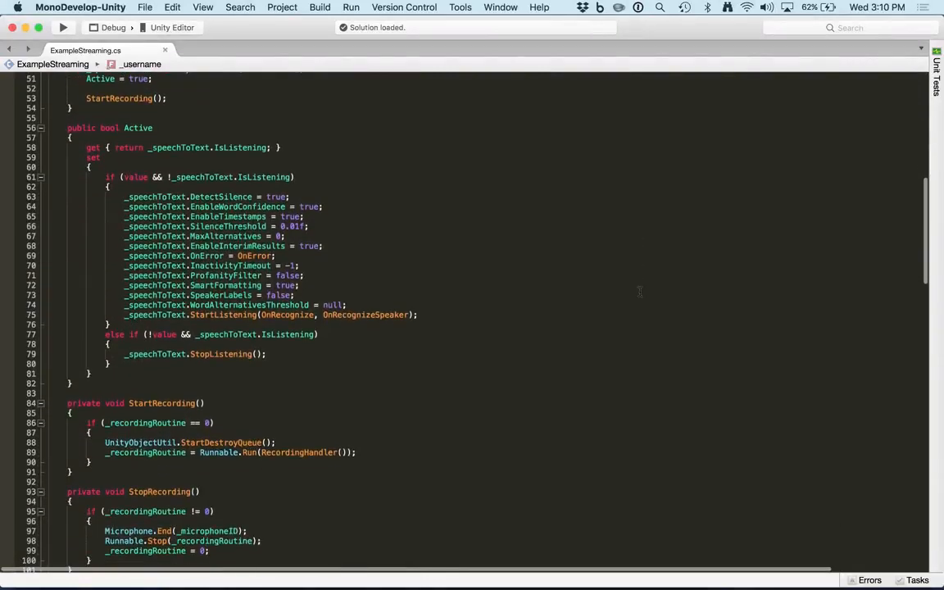
{"action": "scroll", "scroll_direction": "down", "scroll_amount": 3}
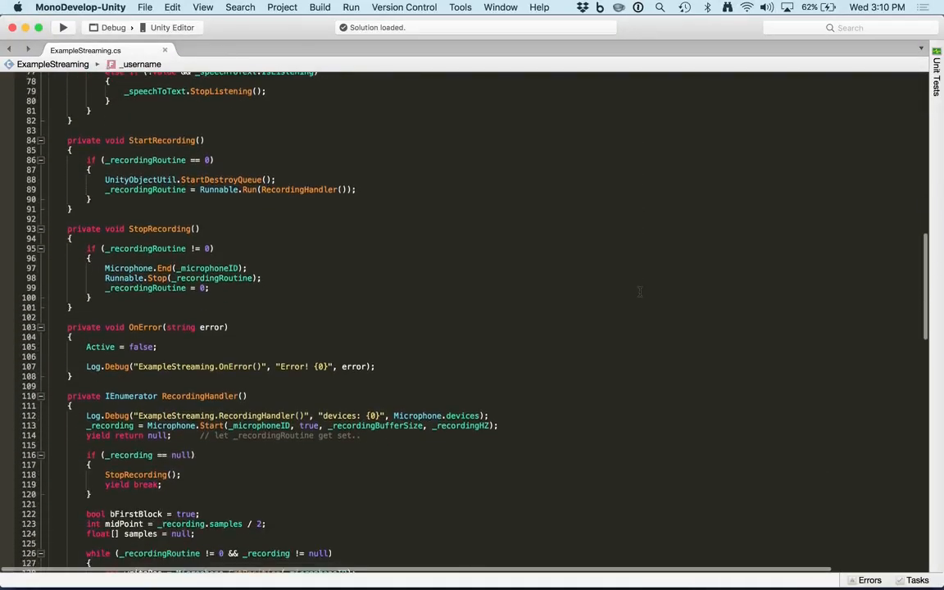
{"action": "scroll", "scroll_direction": "down", "scroll_amount": 3}
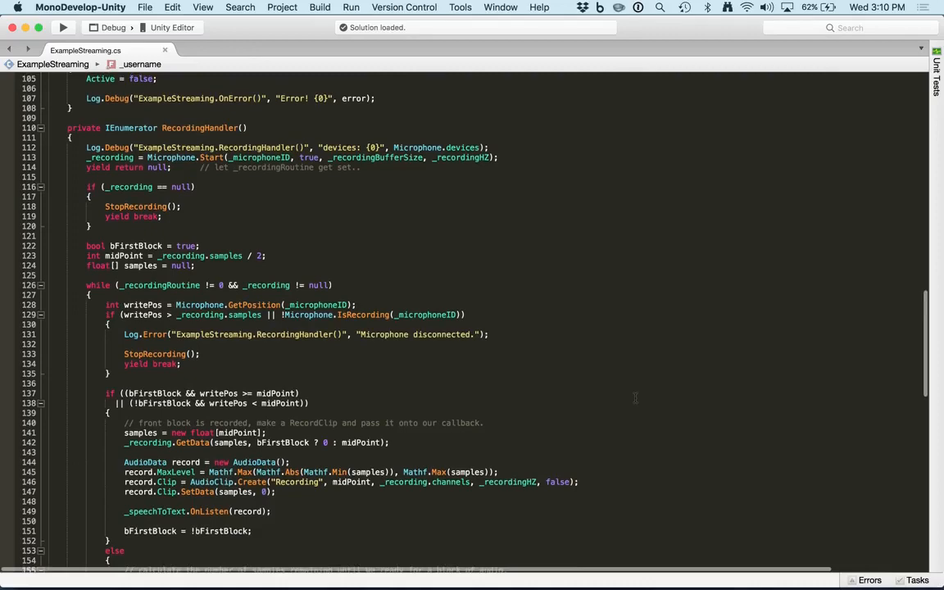
{"action": "scroll", "scroll_direction": "up", "scroll_amount": 3}
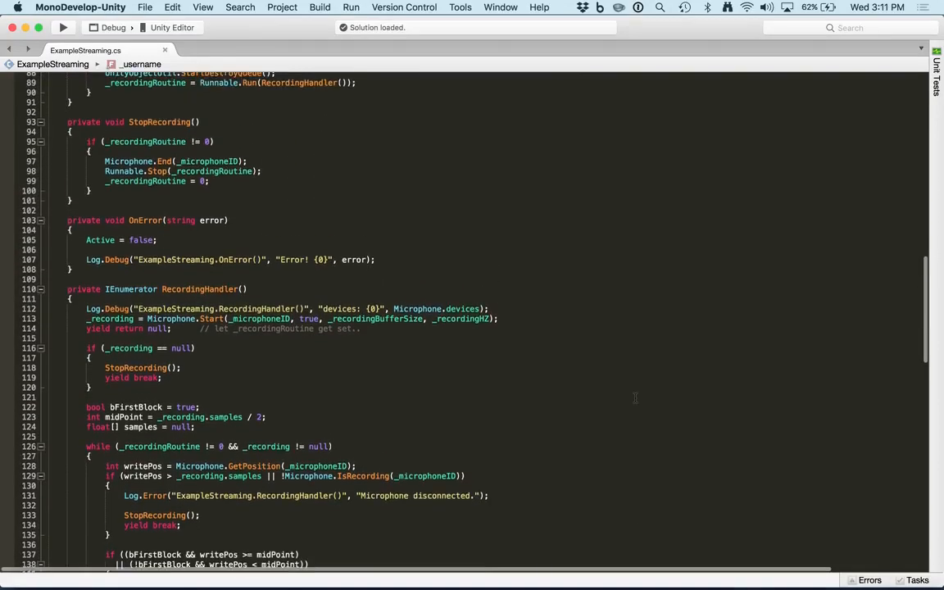
{"action": "scroll", "scroll_direction": "up", "scroll_amount": 3}
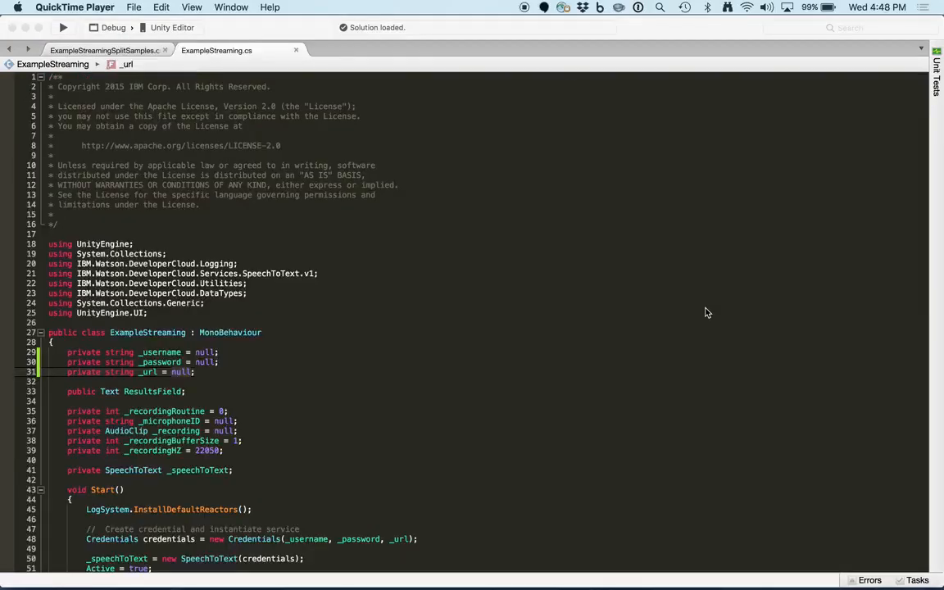
{"action": "mouse_move", "coordinate": [613, 327]}
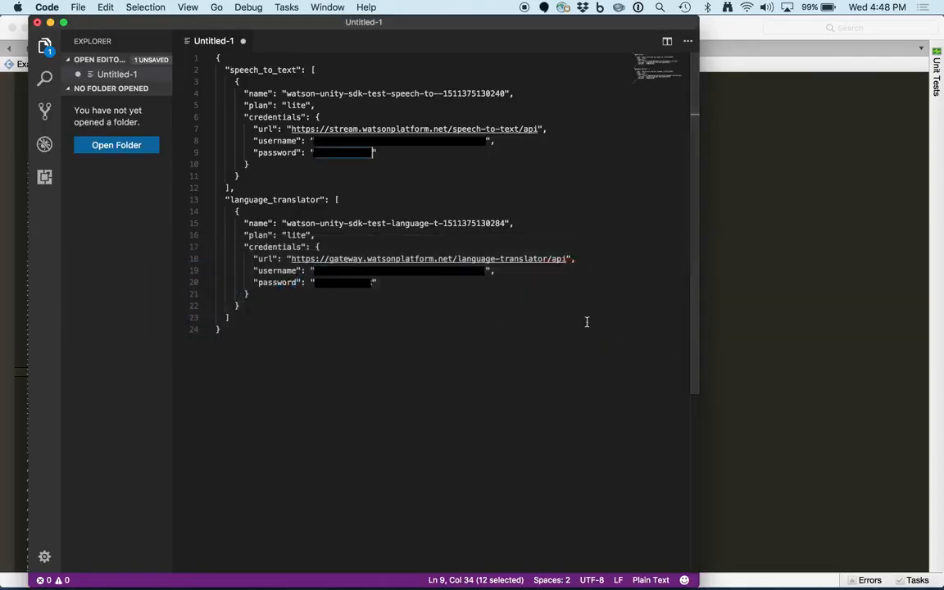
Select and copy the speech_to_text url, username and password values from the JSON
{"action": "double_click", "coordinate": [259, 68]}
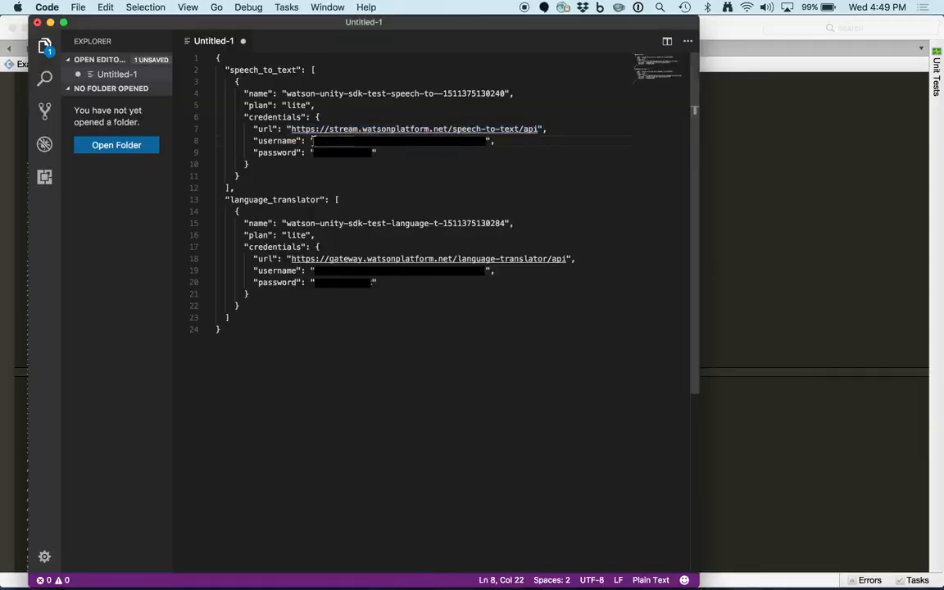
{"action": "left_click_drag", "start_coordinate": [312, 141], "coordinate": [487, 141]}
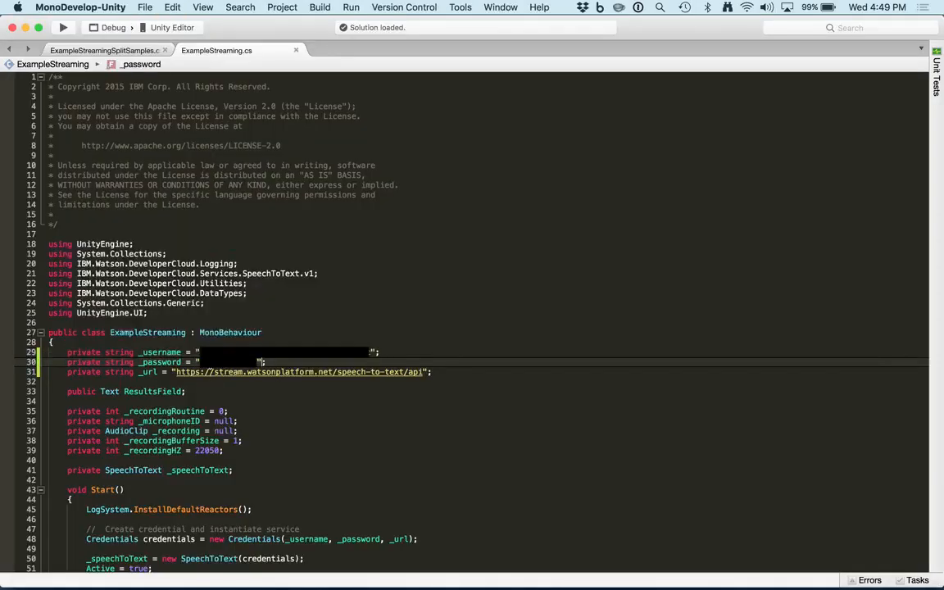
{"action": "mouse_move", "coordinate": [492, 241]}
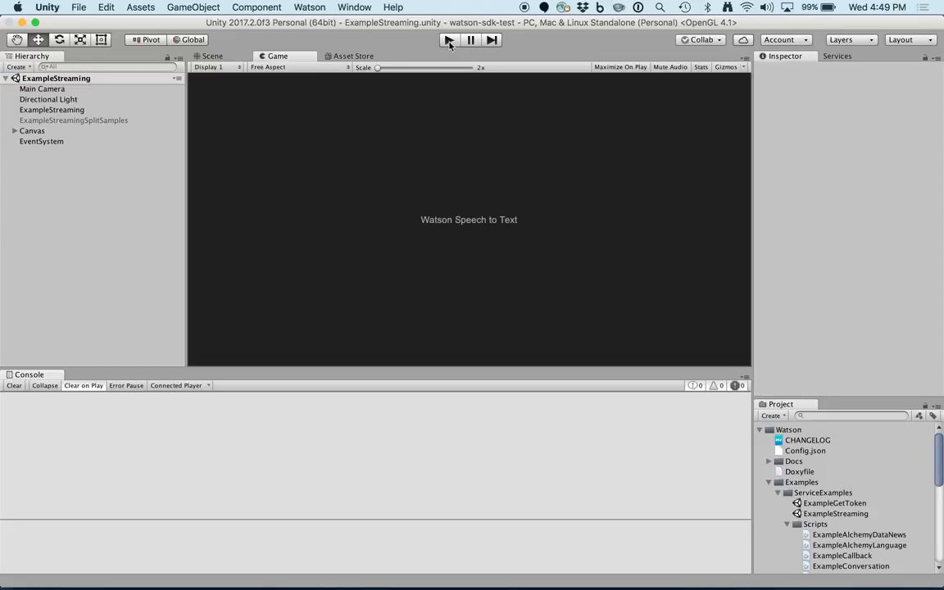
Play the scene so Watson transcribes spoken words live into the Game view and Console
{"action": "left_click", "coordinate": [449, 41]}
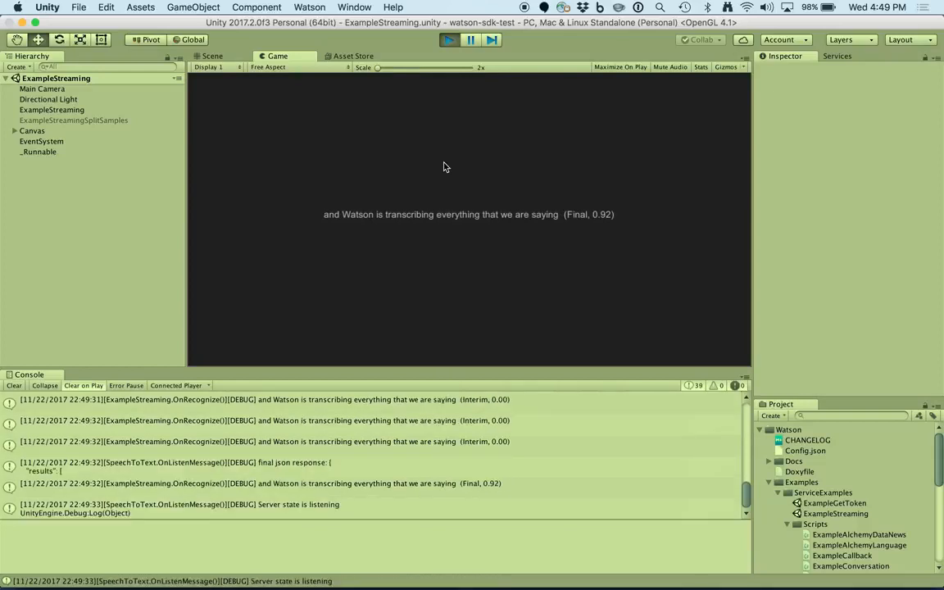
{"action": "mouse_move", "coordinate": [449, 132]}
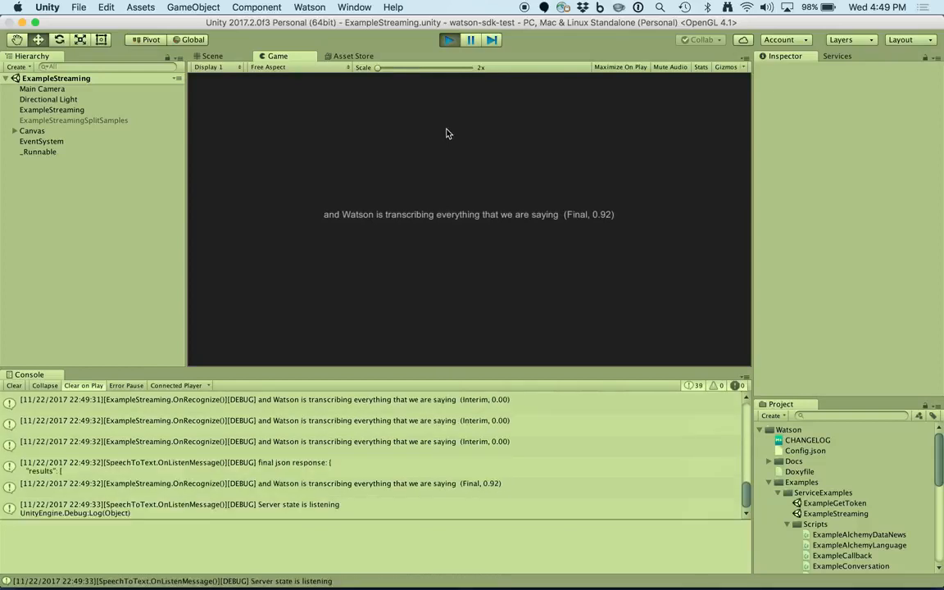